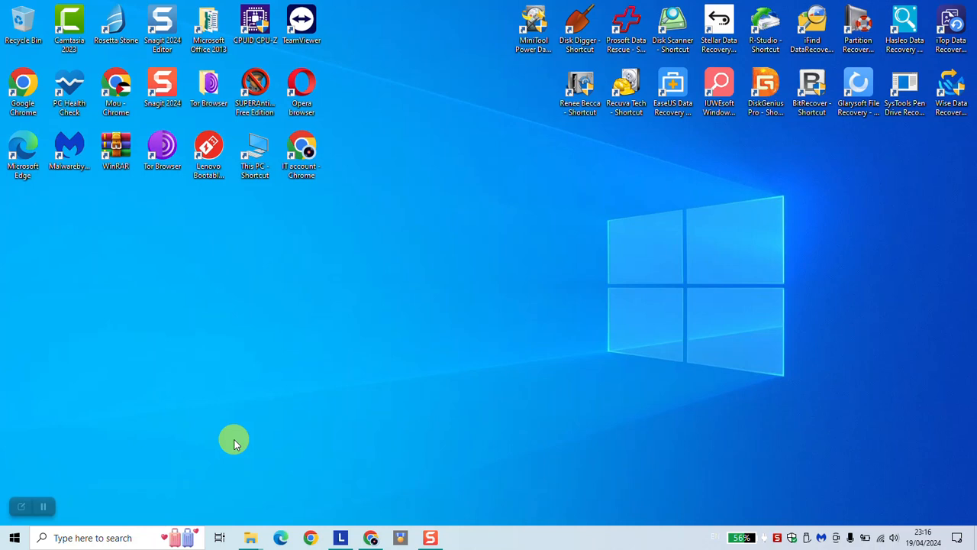
mouse_move(390, 505)
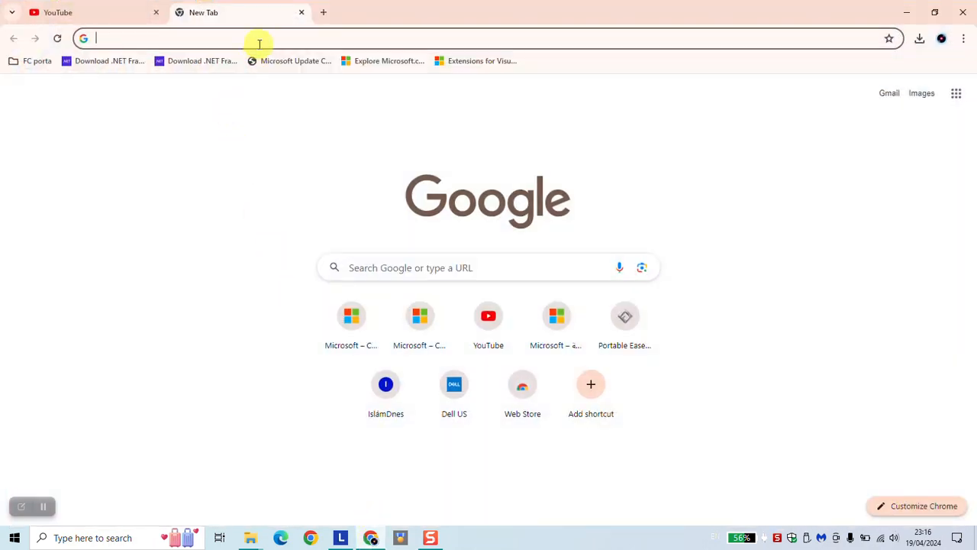
text(www.microsoft.com)
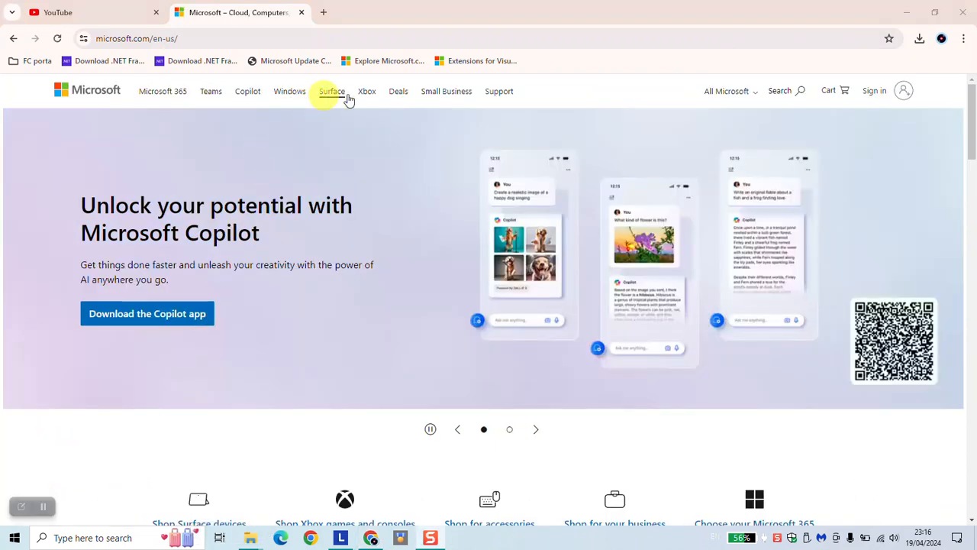
Search Microsoft.com for 'ms visual c++ runtime' and open the Visual C++ Redistributable latest downloads article
click(779, 91)
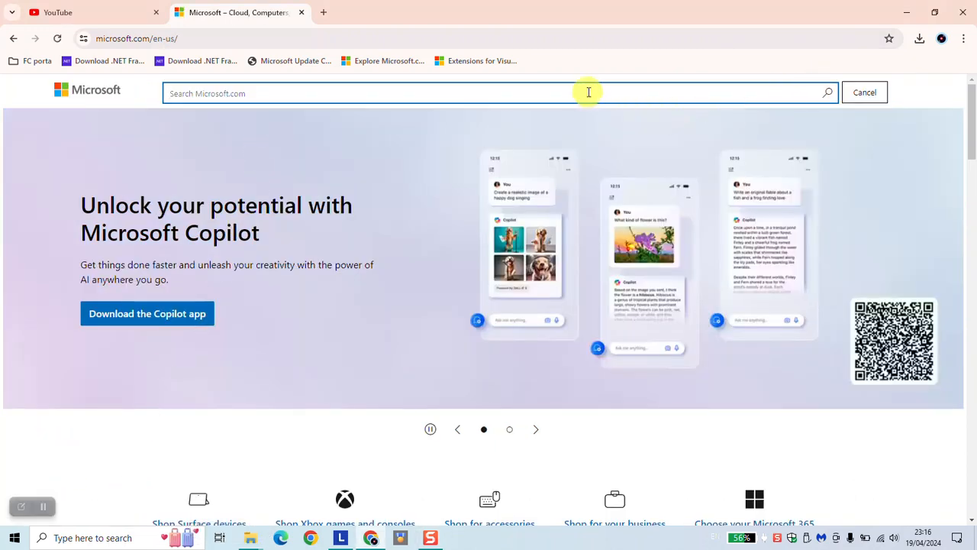
text(ms visual)
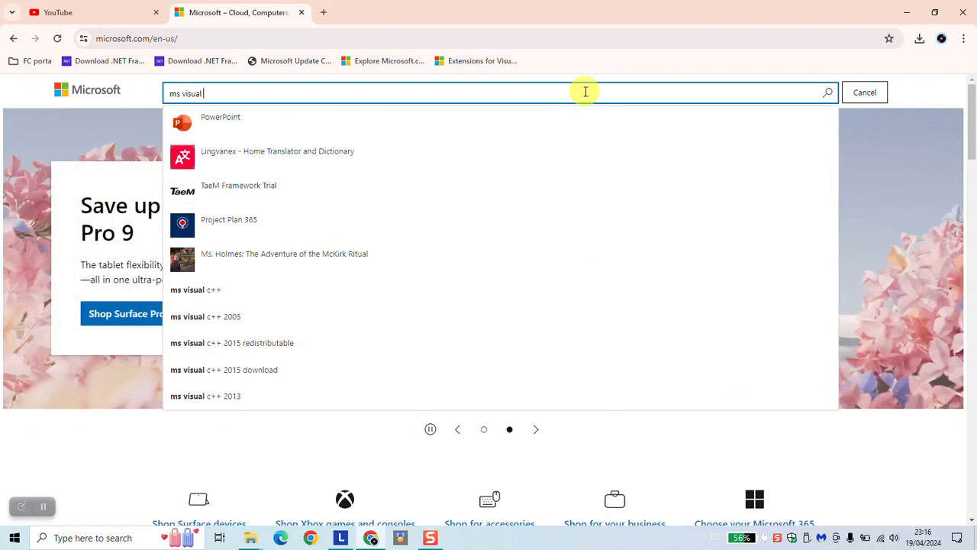
text(c++ runtime)
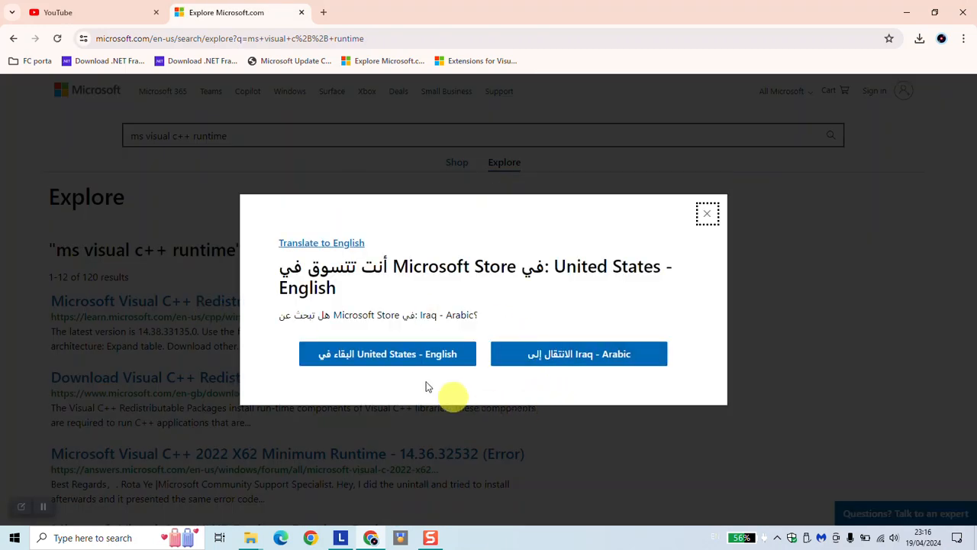
click(706, 214)
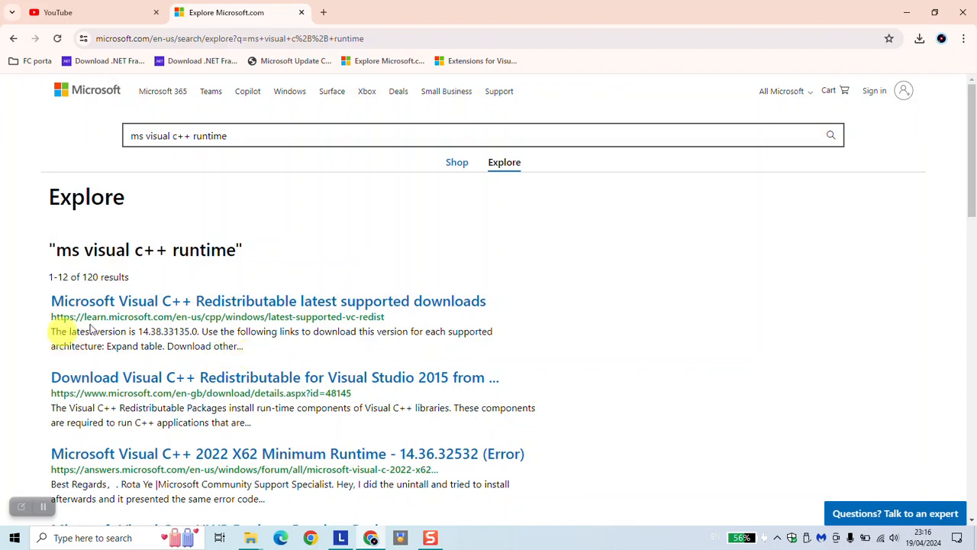
mouse_move(113, 298)
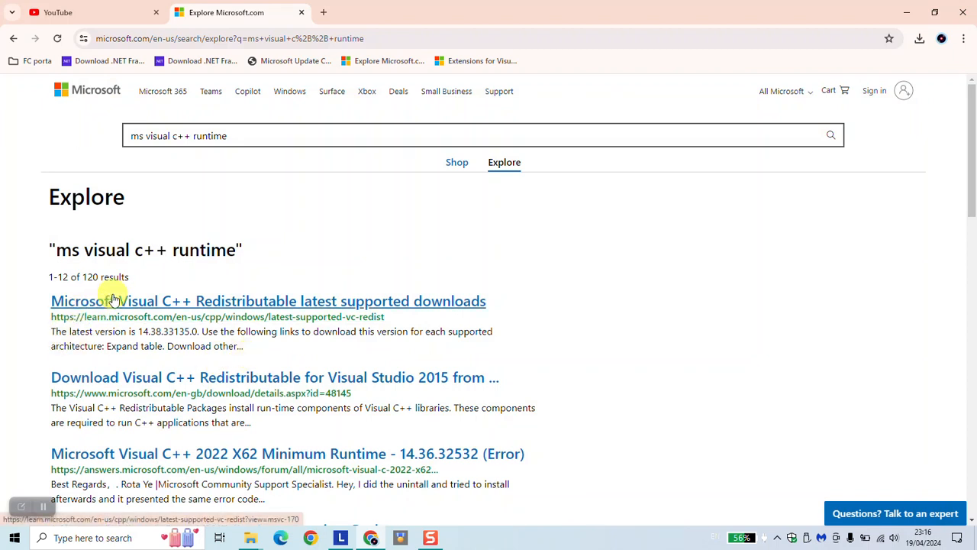
click(268, 300)
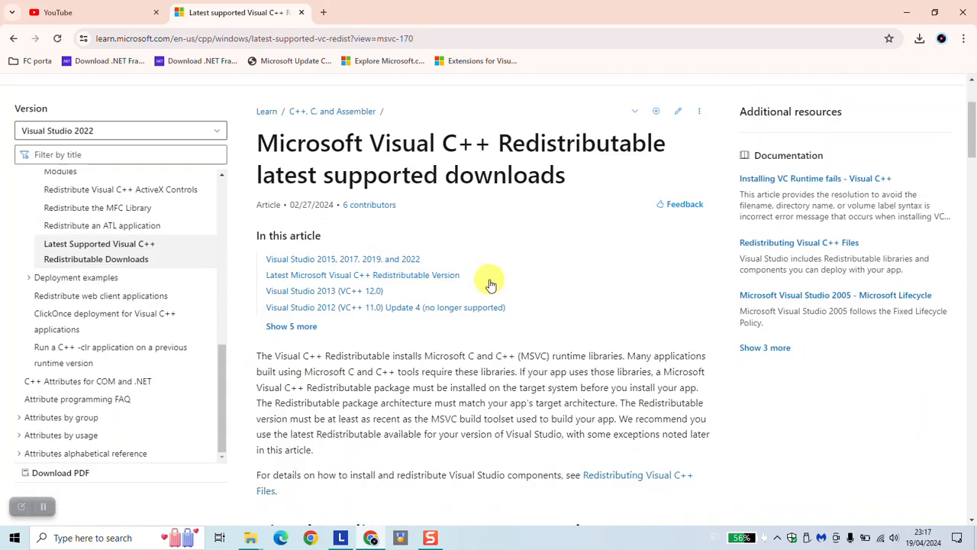
Reveal the ARM64/X86/X64 download table for version 14.38.33135.0, then bring up Windows search
scroll(down, 3)
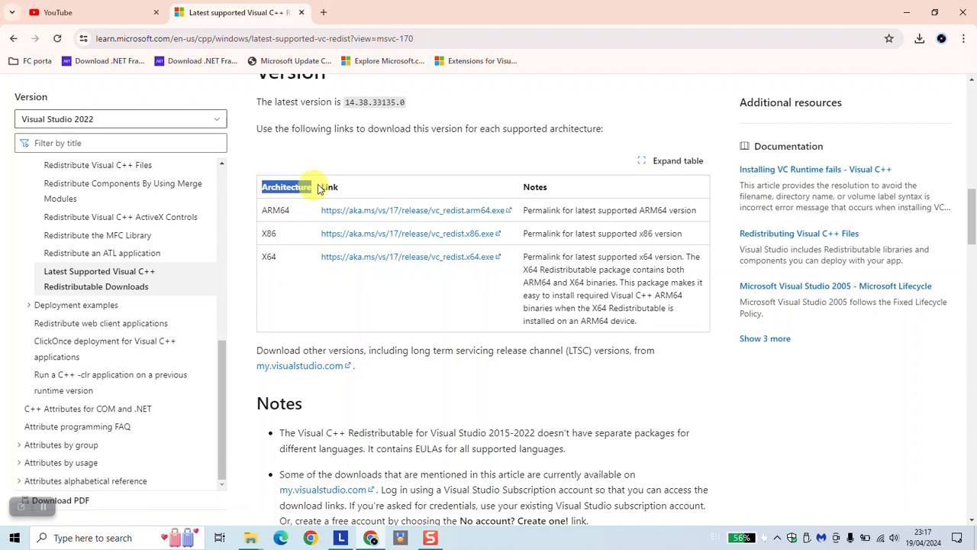
mouse_move(363, 342)
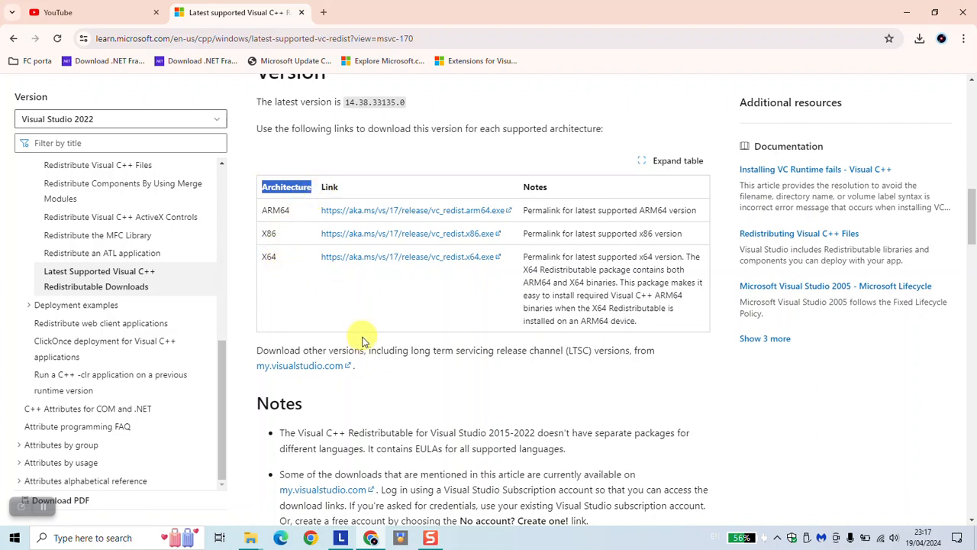
mouse_move(309, 289)
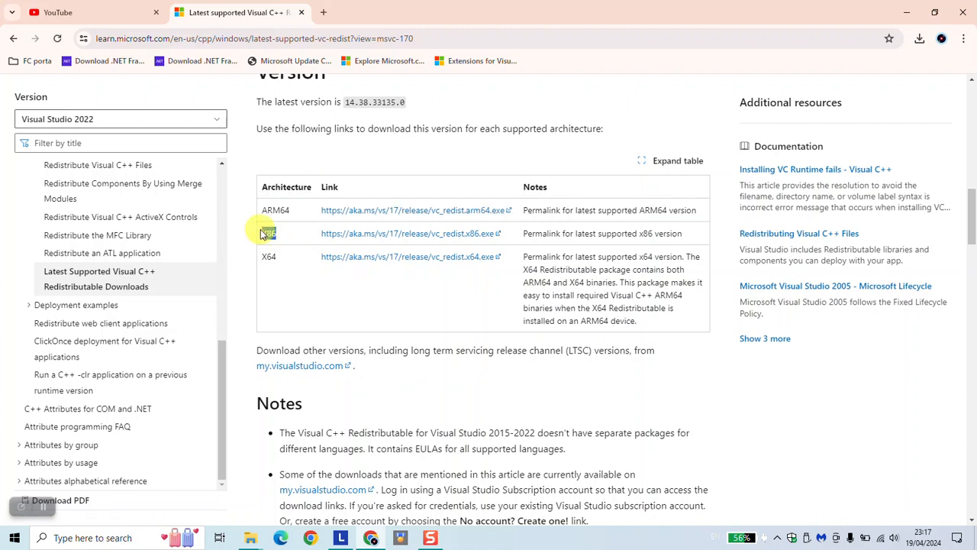
double_click(268, 232)
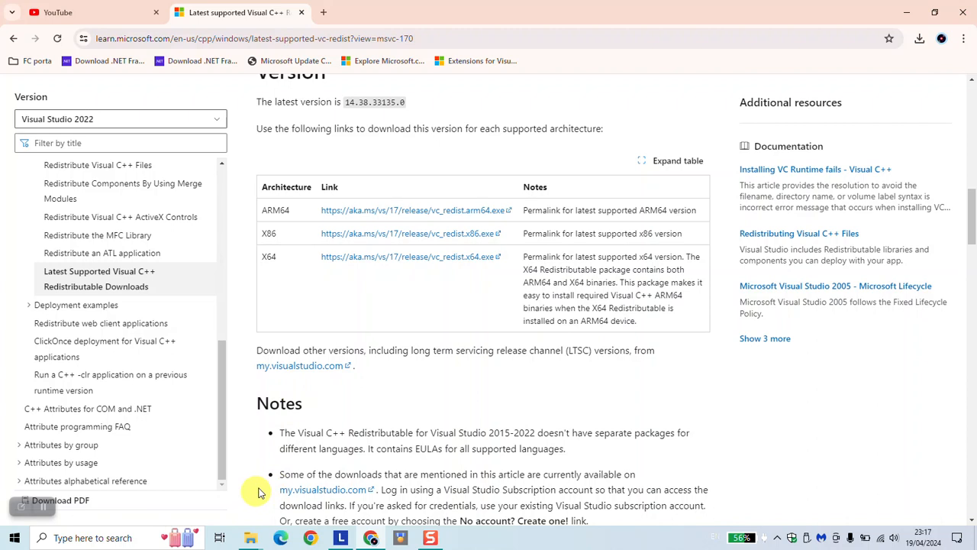
mouse_move(287, 296)
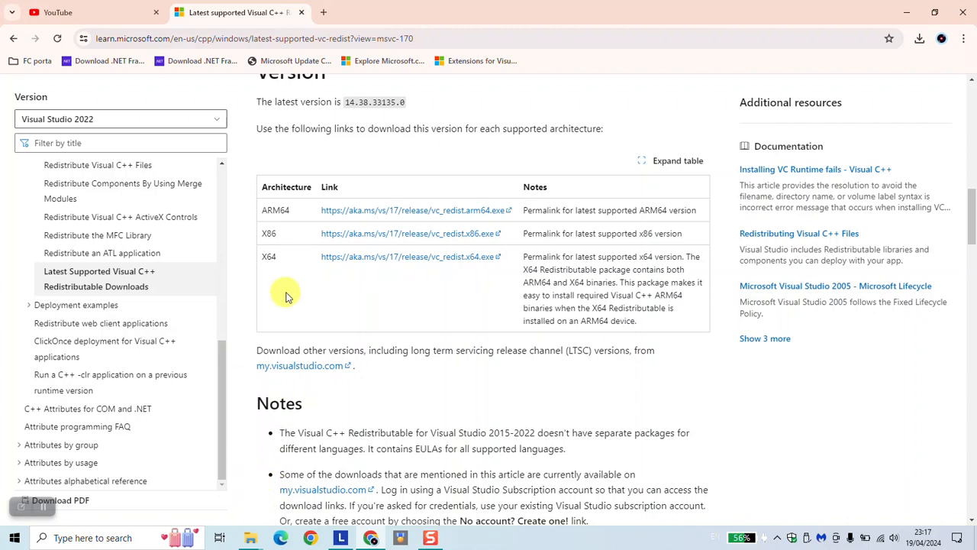
mouse_move(326, 6)
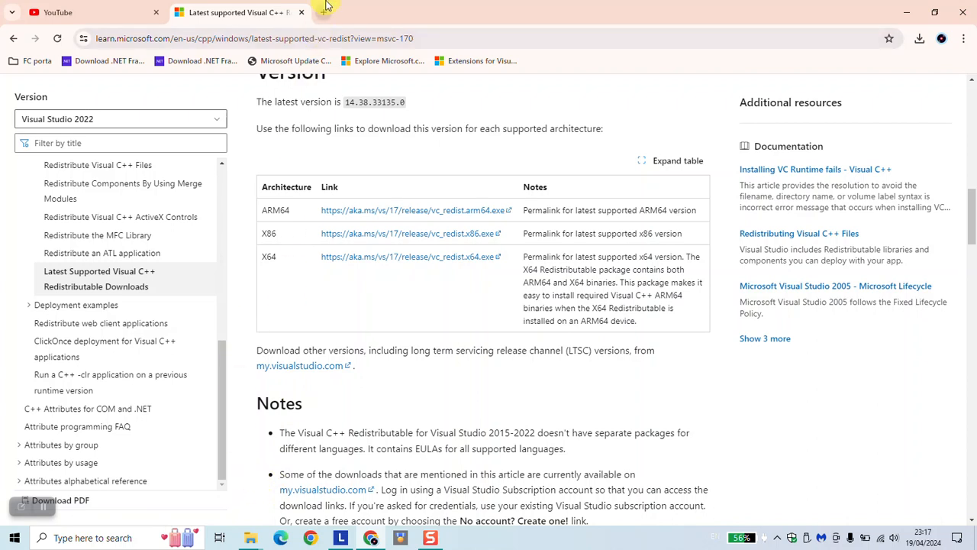
click(469, 12)
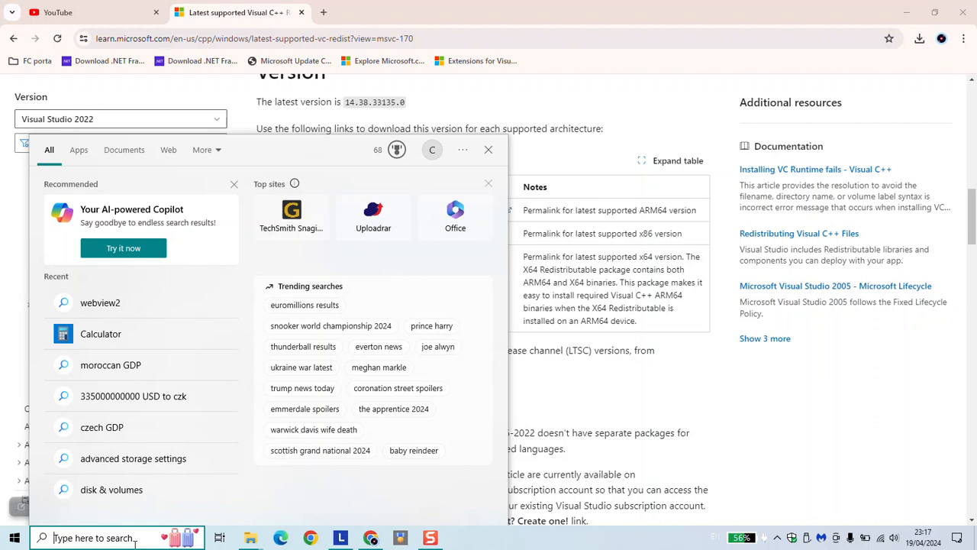
Launch dxdiag to confirm the system runs Windows 10 Pro 64-bit
text(dxd)
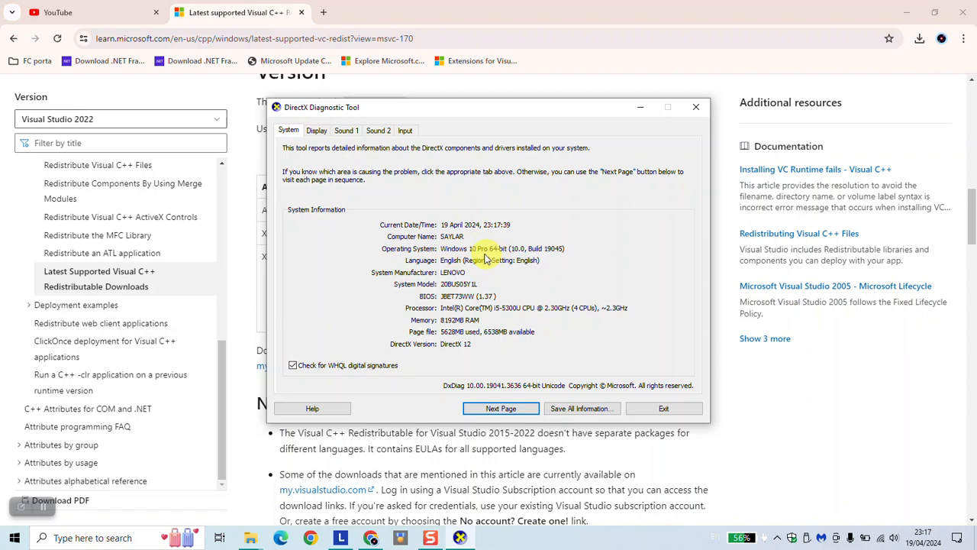
mouse_move(496, 252)
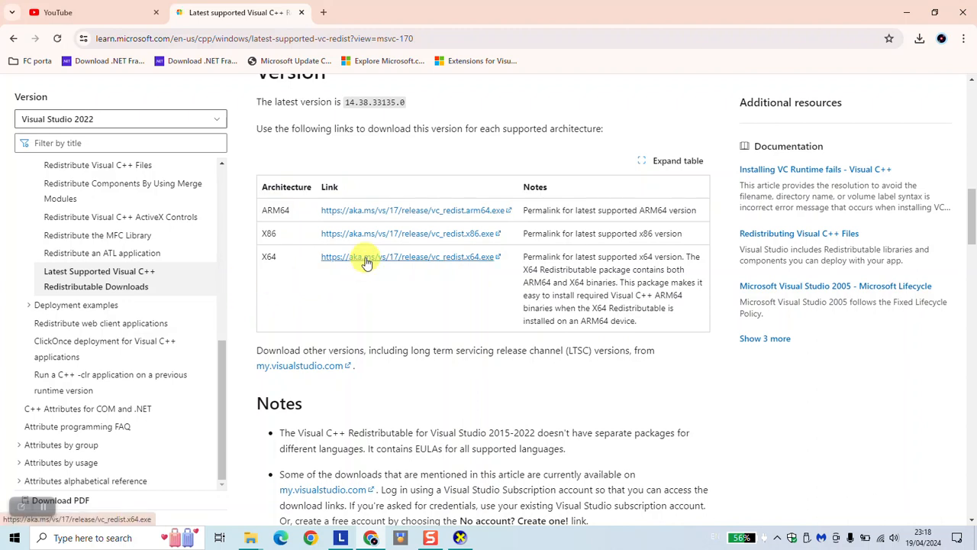
mouse_move(843, 109)
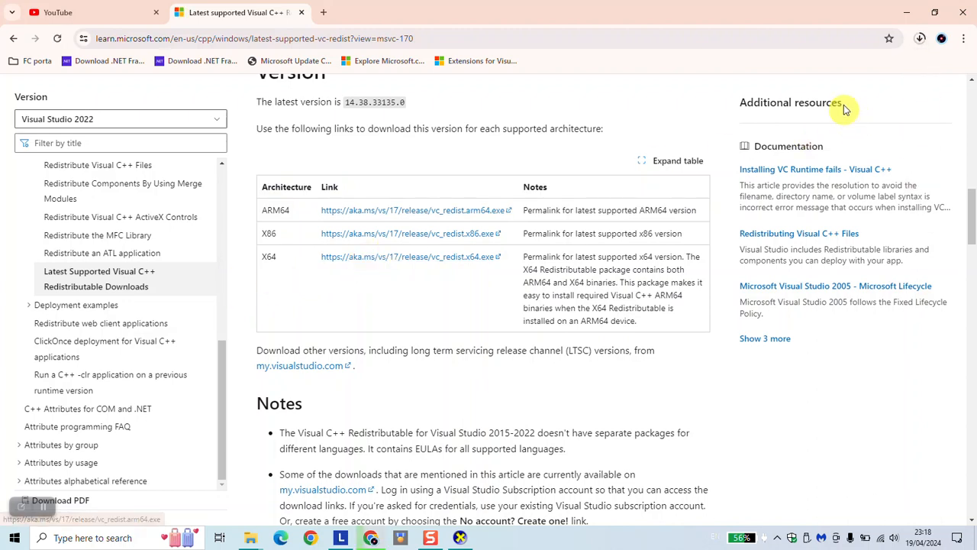
View the downloaded vc_redist.x64.exe in Chrome's Downloads panel
click(920, 38)
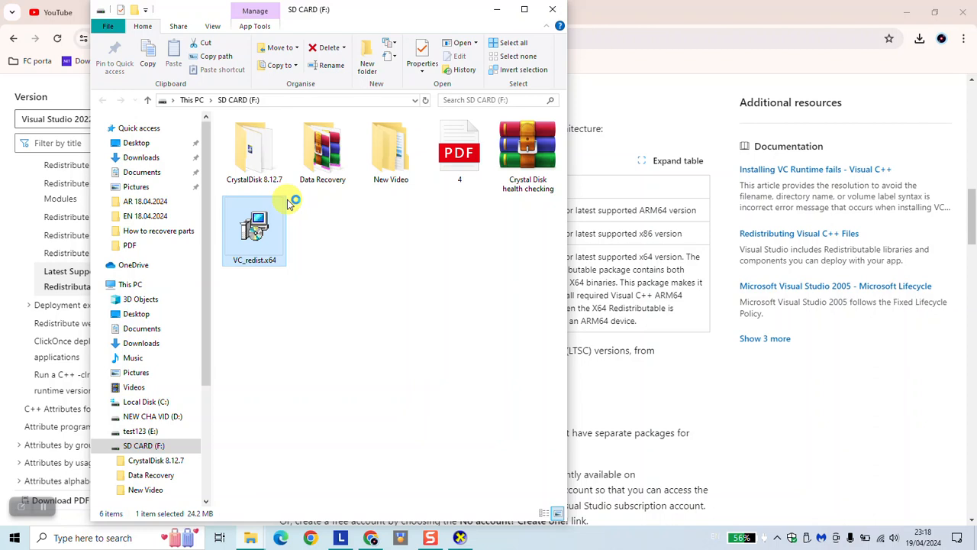
mouse_move(453, 357)
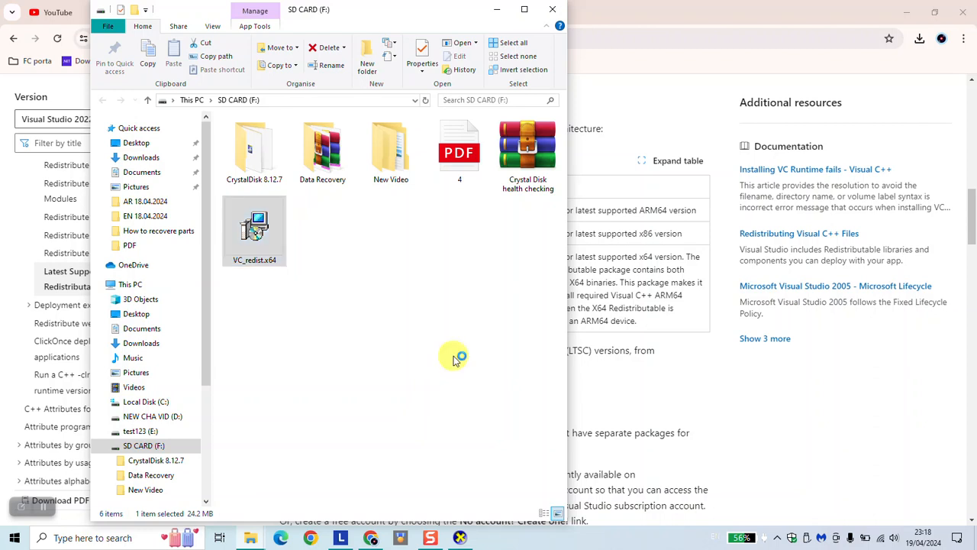
Run VC_redist.x64, agree to the license terms and start installing the 2015-2022 x64 Redistributable
double_click(254, 230)
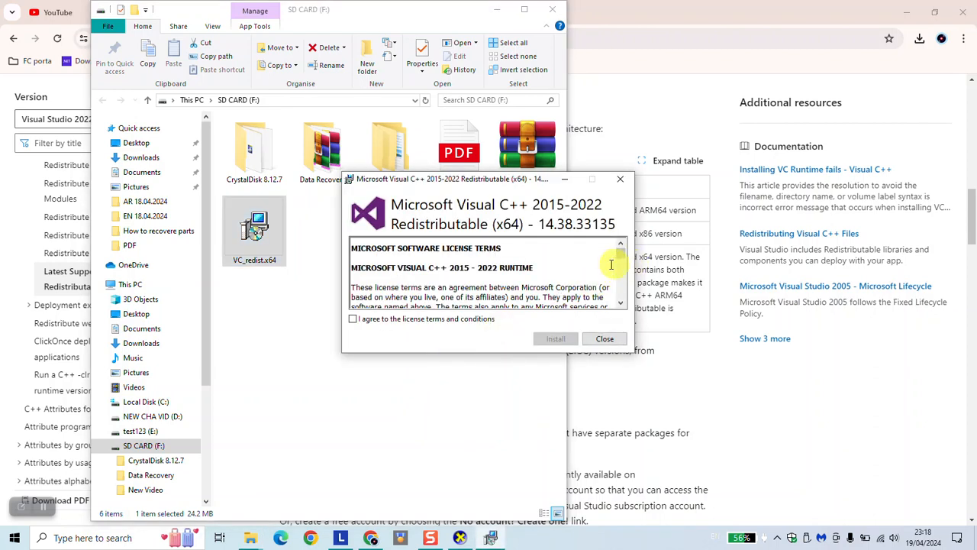
scroll(down, 3)
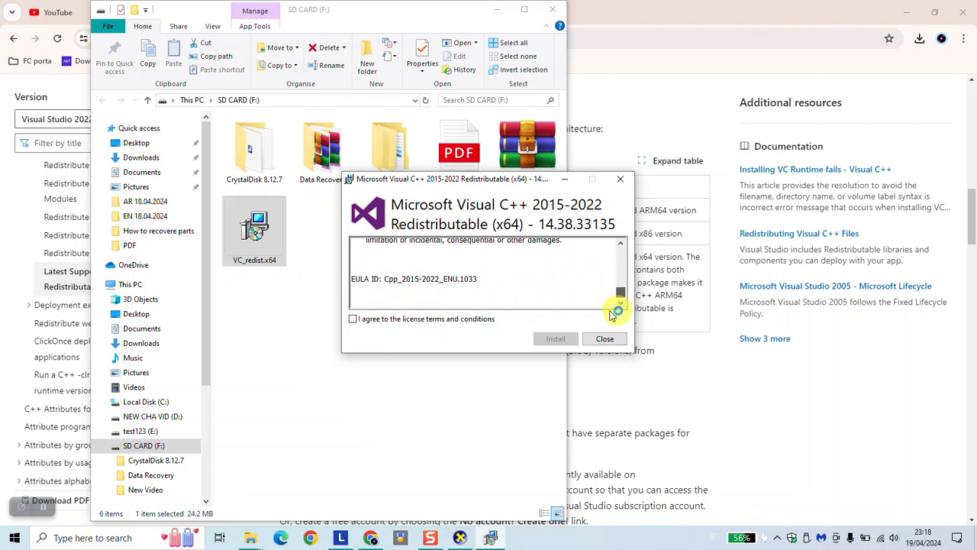
click(353, 319)
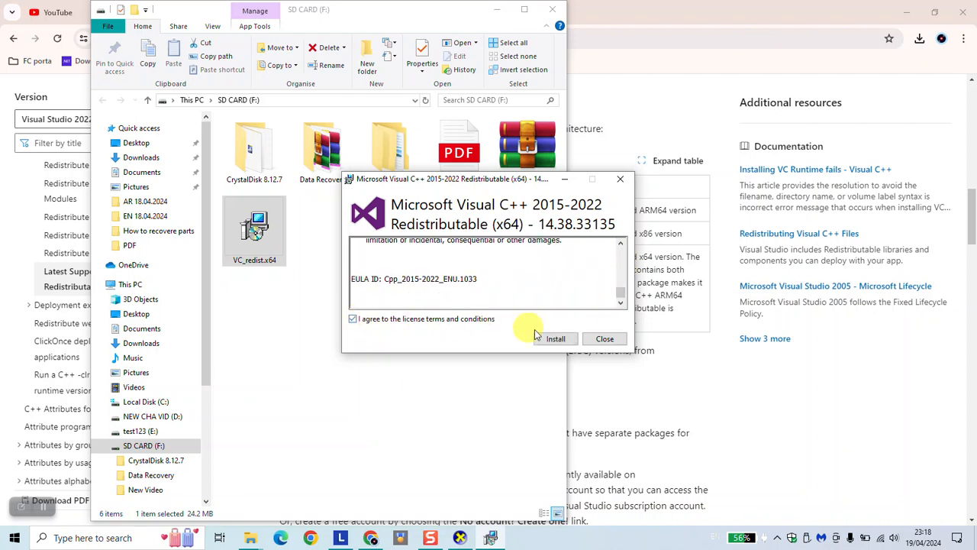
click(556, 339)
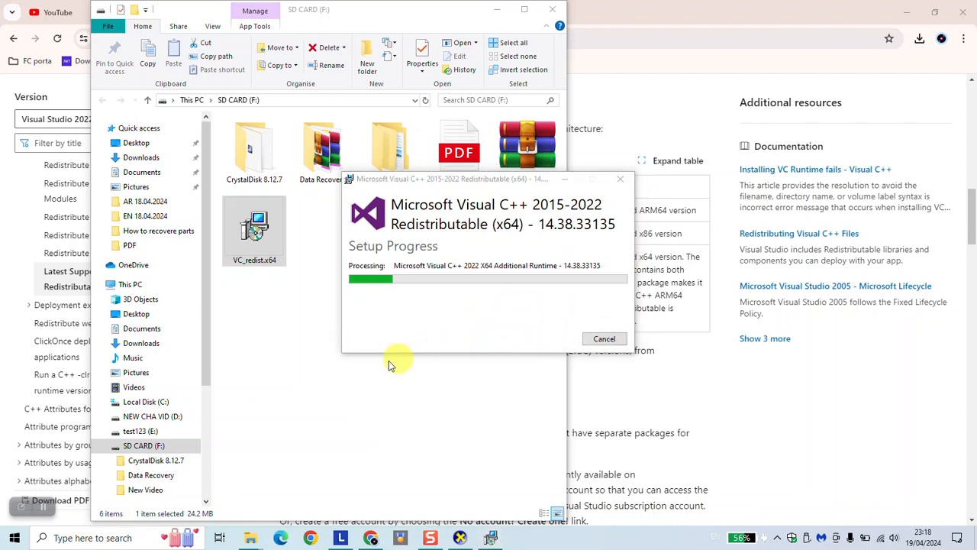